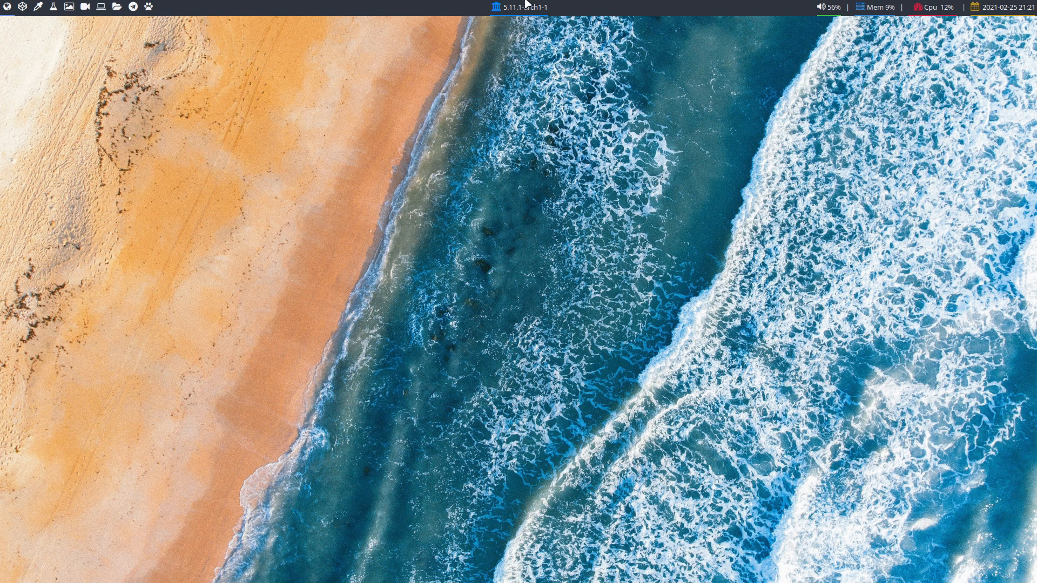
{"action": "mouse_move", "coordinate": [492, 186]}
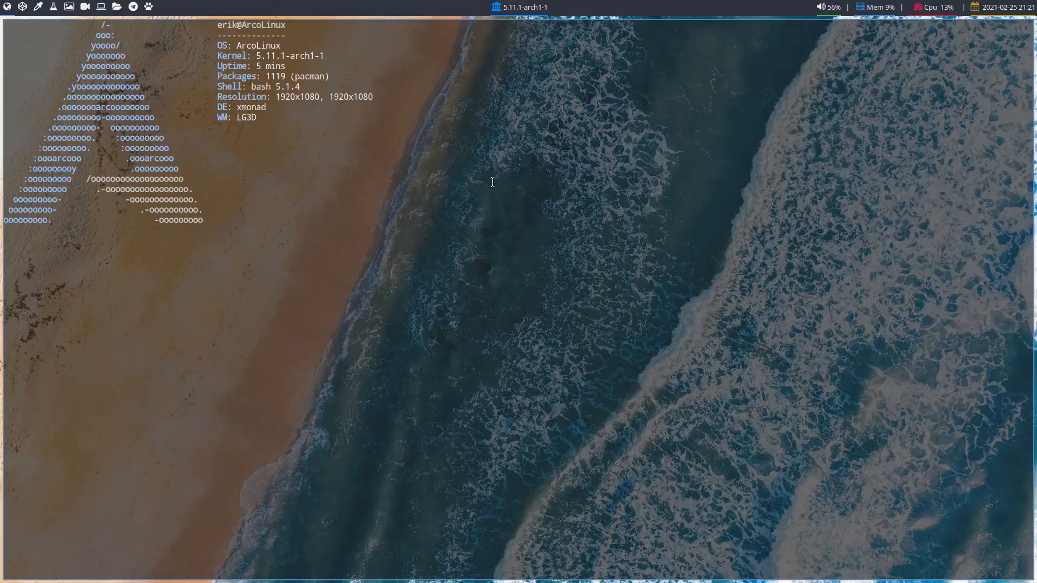
Step: Run sudo pacman -S arcolinux-xmobar-git arcolinux-xmonad-xmobar-git xmobar with Tab completion
{"action": "type", "text": "sudo pacma"}
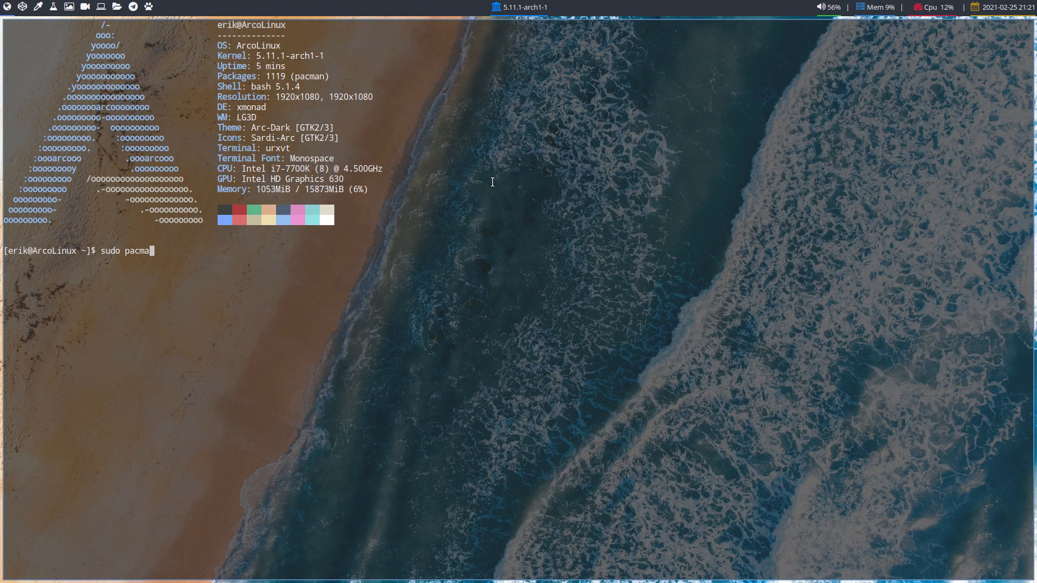
{"action": "type", "text": "n -S arcol"}
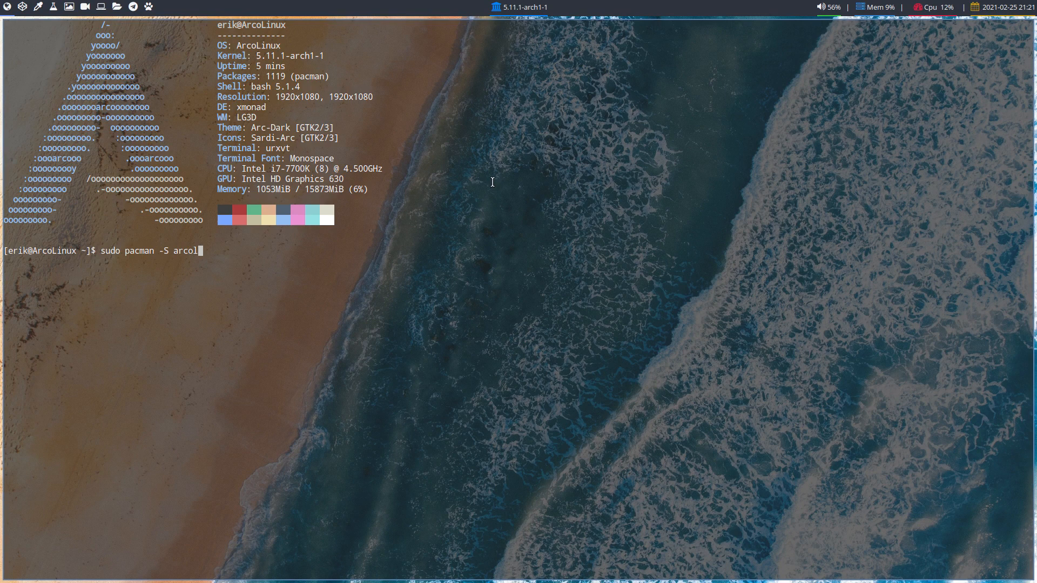
{"action": "type", "text": "inux-xmo"}
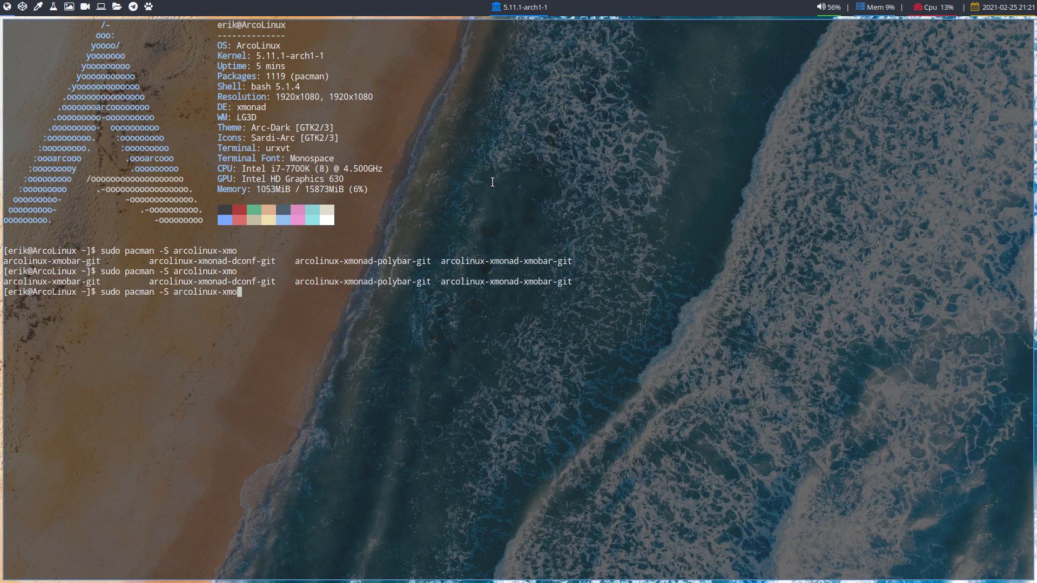
{"action": "mouse_move", "coordinate": [388, 288]}
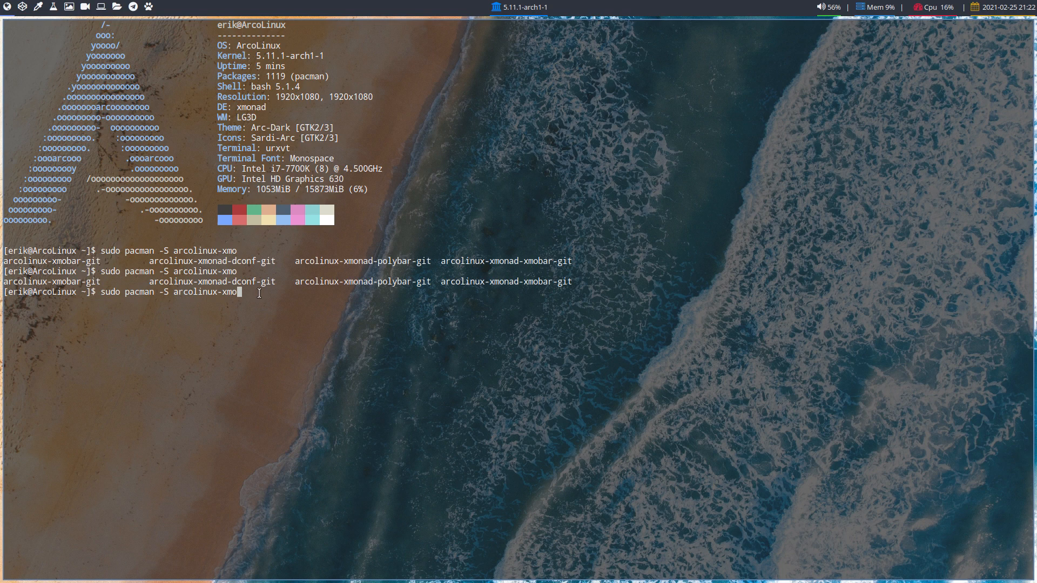
{"action": "type", "text": "bar-git arco"}
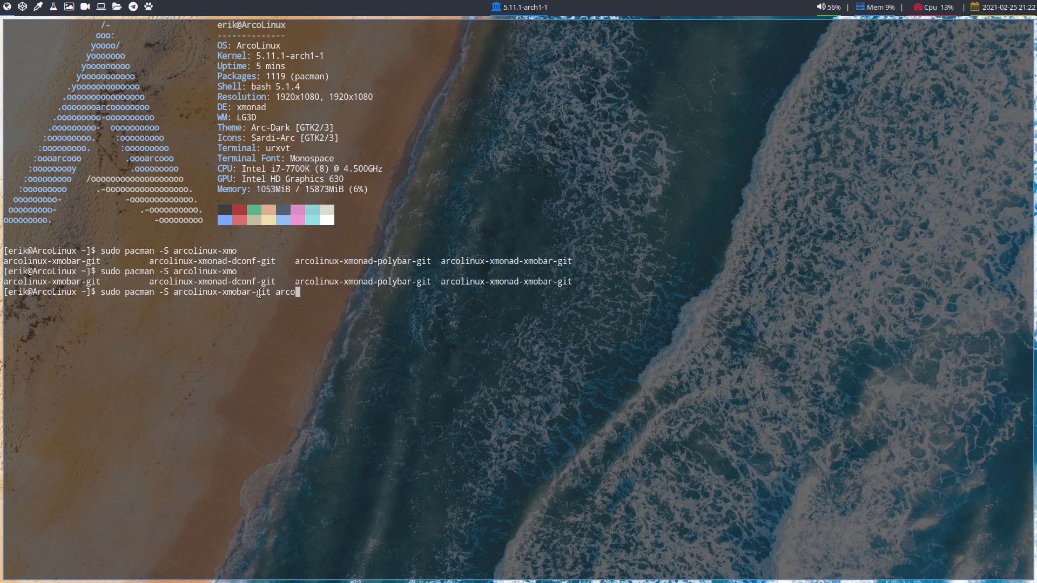
{"action": "type", "text": "linux-xm"}
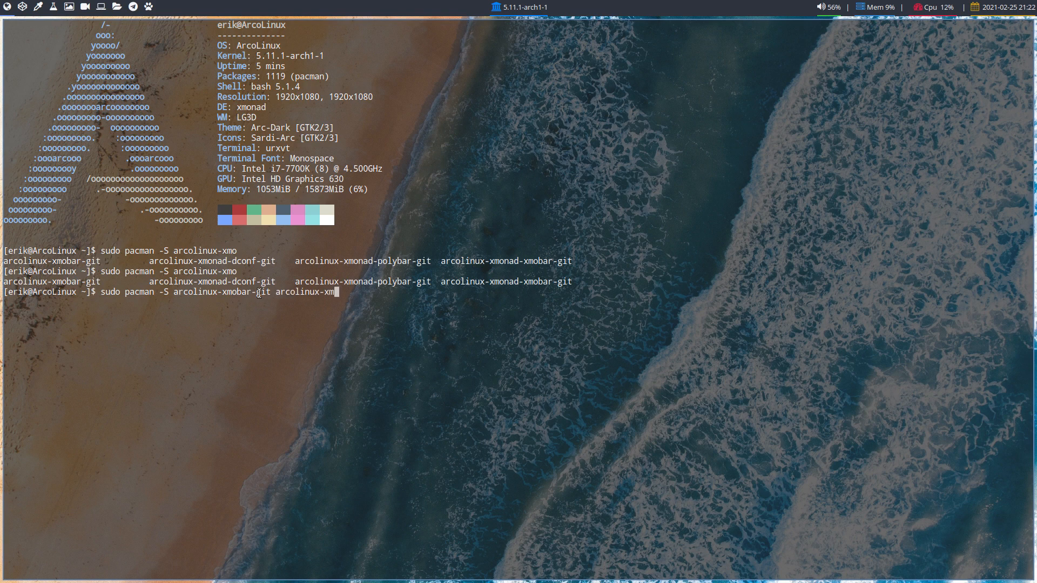
{"action": "type", "text": "onad-xmobar-git"}
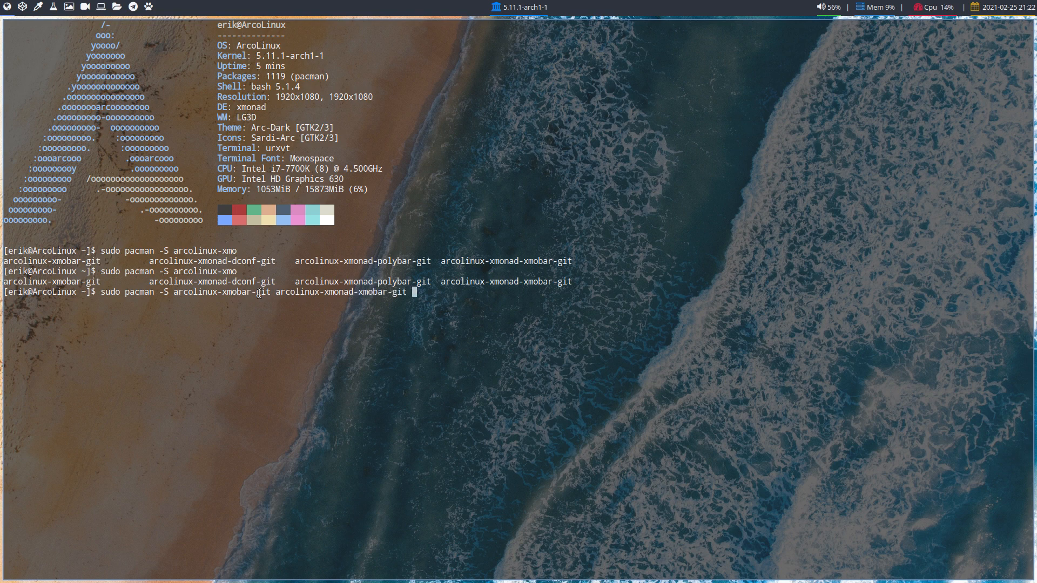
{"action": "type", "text": "xl"}
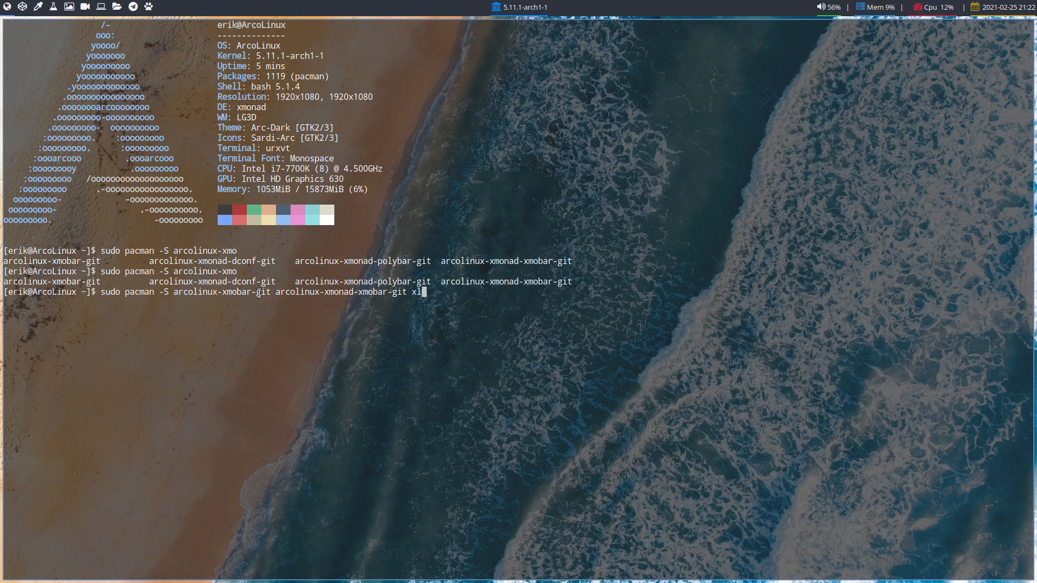
{"action": "key", "text": "Tab"}
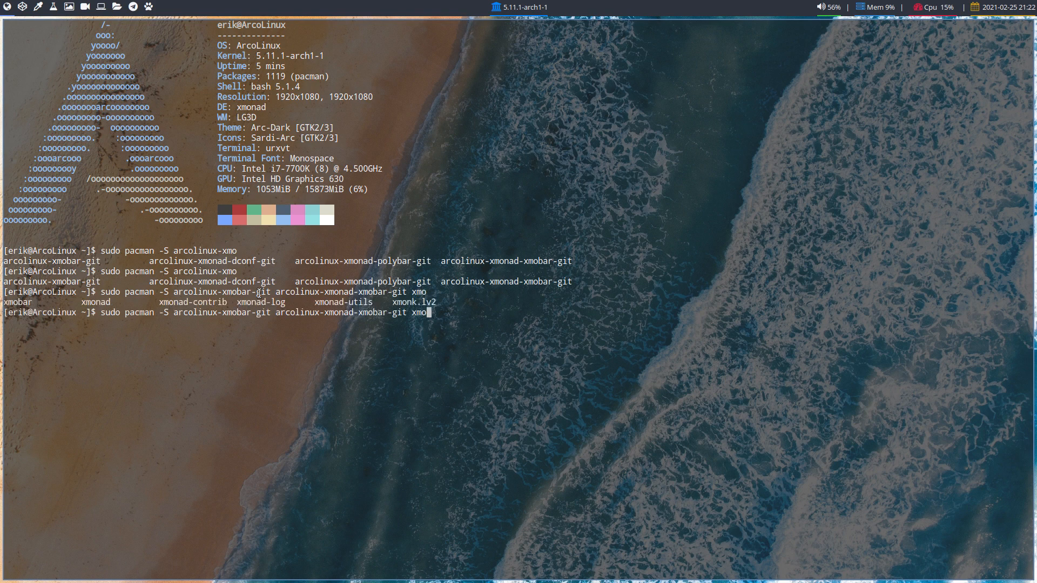
{"action": "type", "text": "bar"}
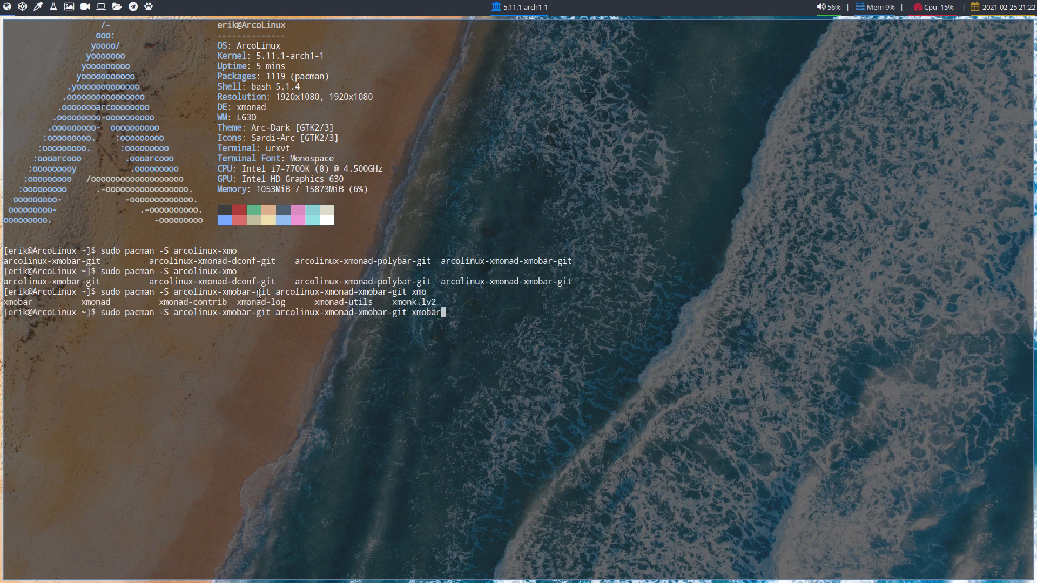
{"action": "key", "text": "Return"}
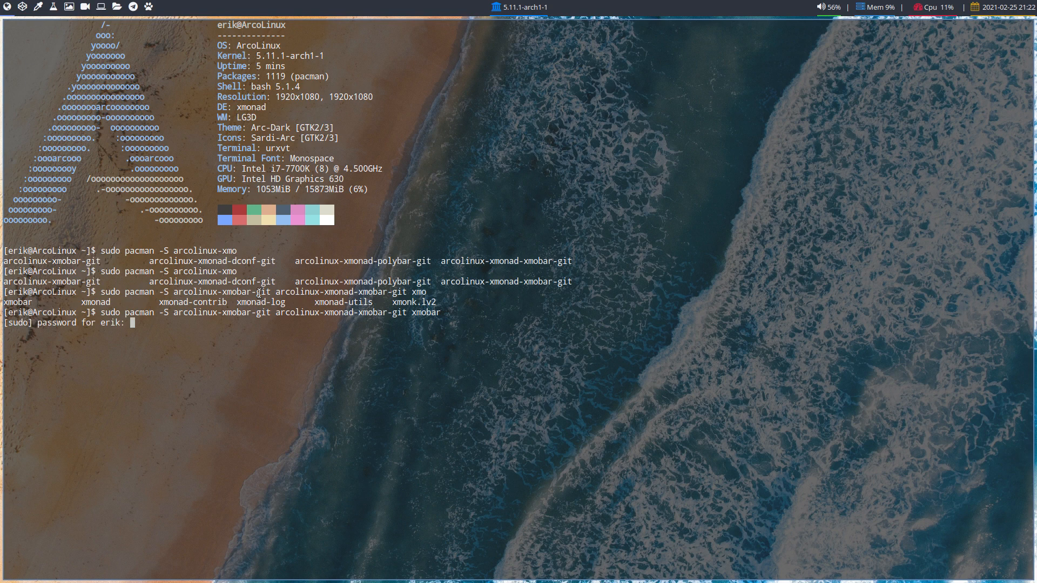
Step: Authorise with the password, remove arcolinux-xmonad-polybar-git with y, and confirm installation with Y
{"action": "key", "text": "Return"}
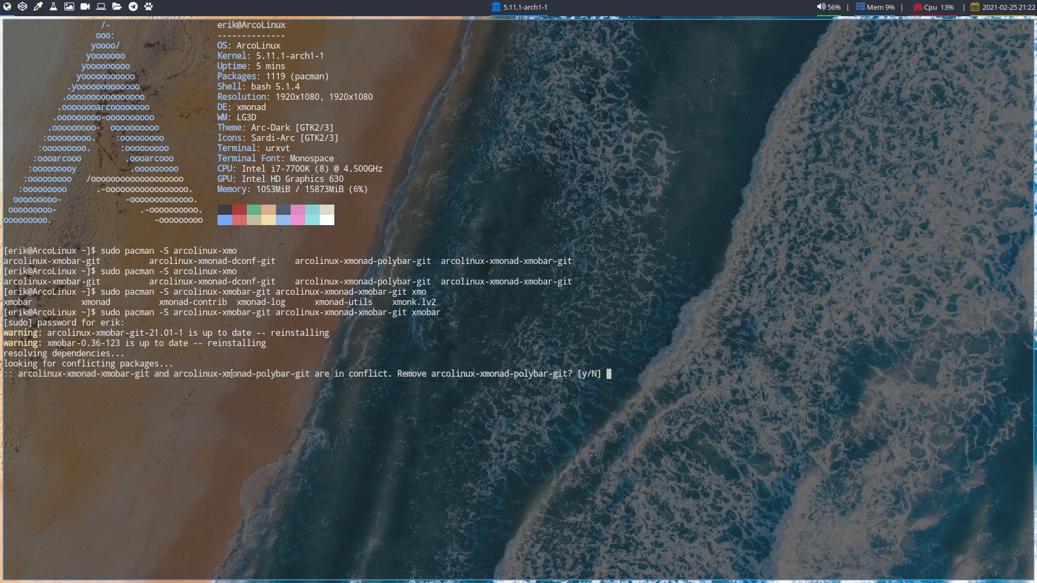
{"action": "type", "text": "y"}
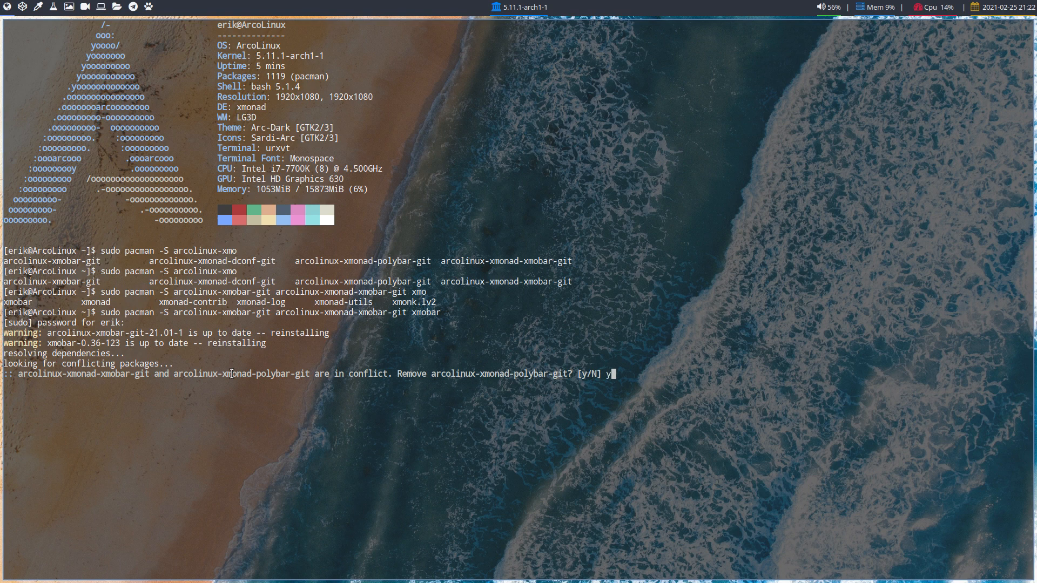
{"action": "key", "text": "Return"}
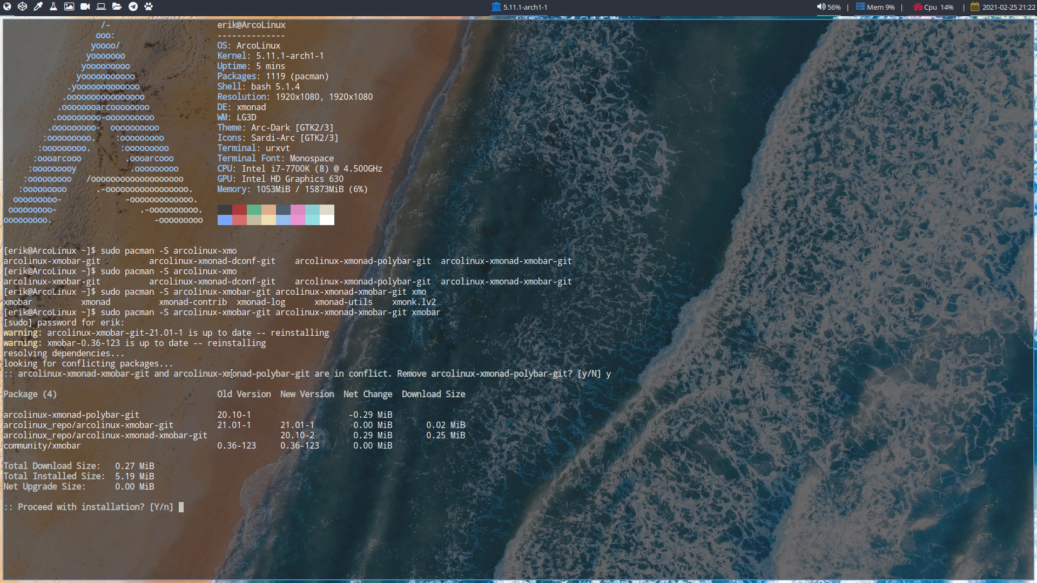
{"action": "type", "text": "Y"}
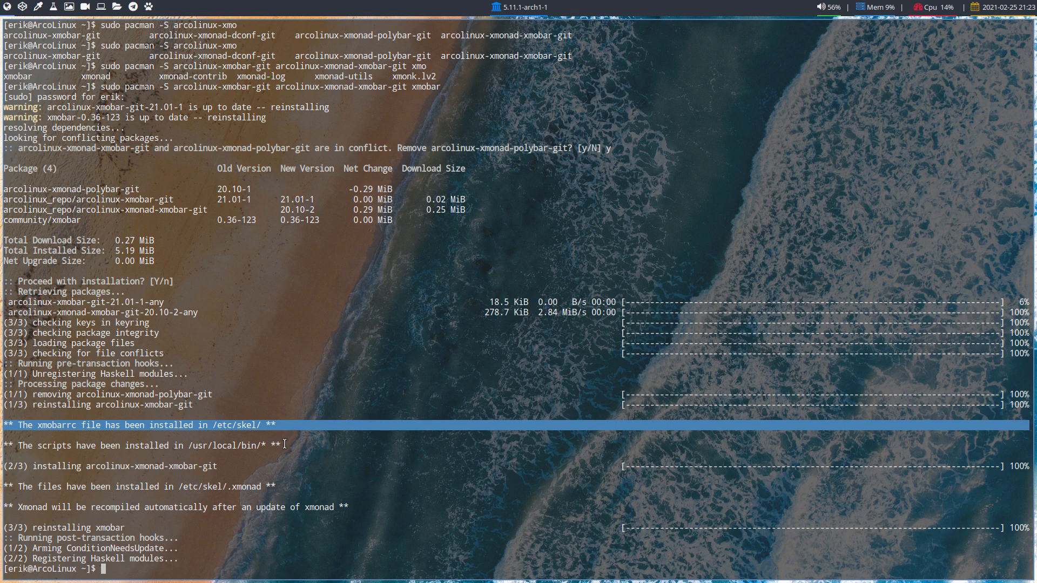
{"action": "mouse_move", "coordinate": [171, 13]}
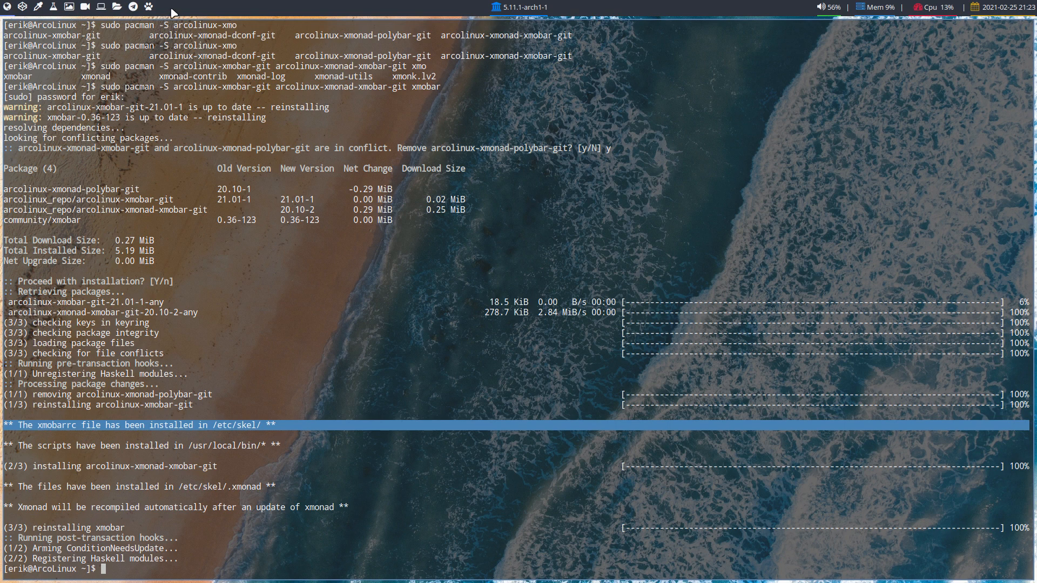
{"action": "mouse_move", "coordinate": [237, 511]}
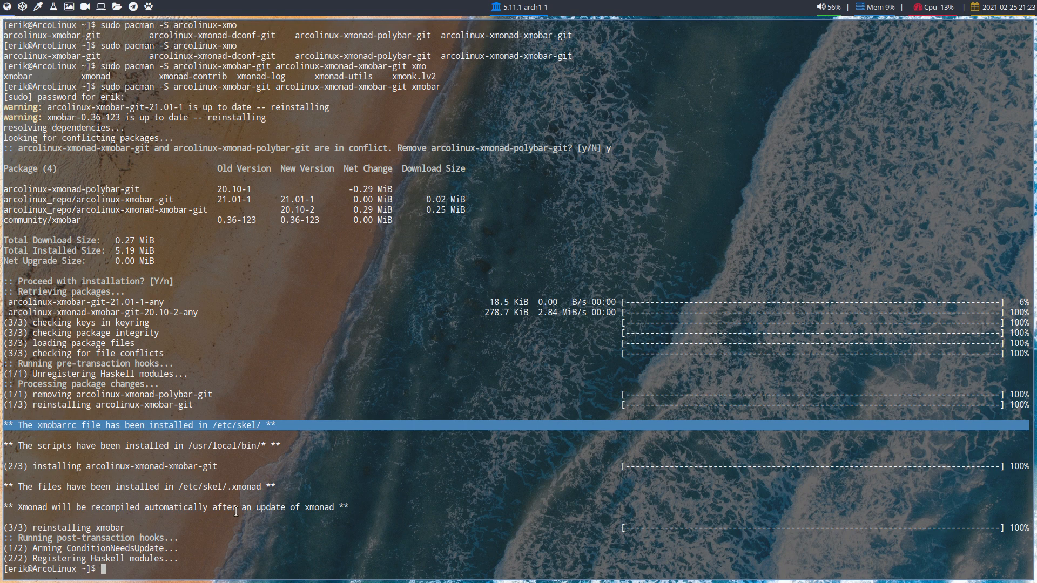
Step: Run the skel alias to copy /etc/skel files into the home directory
{"action": "type", "text": "skel"}
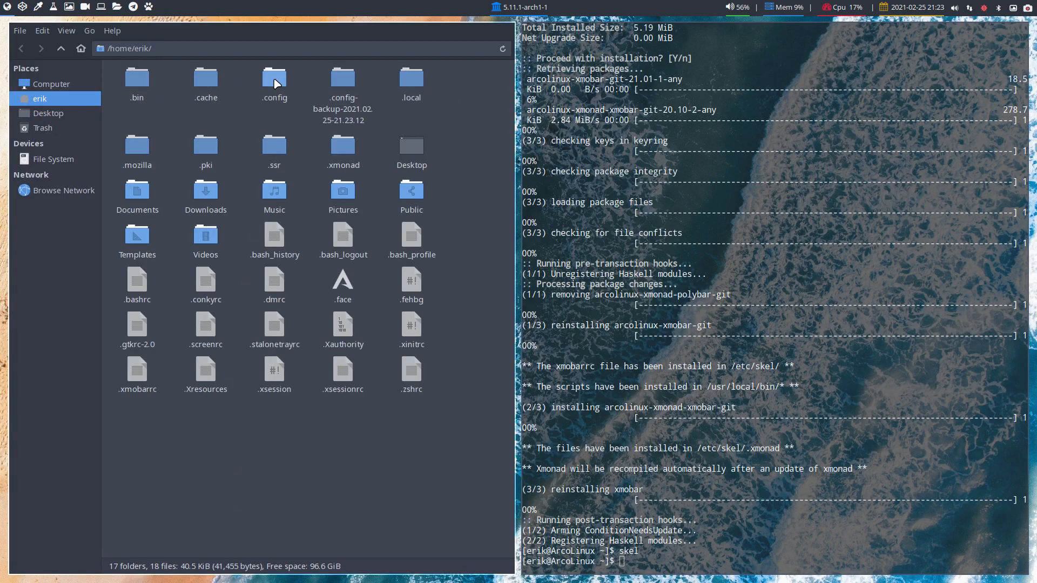
Step: Look inside the .xmonad folder, go back to /home/erik and select .xmobarrc
{"action": "left_click", "coordinate": [343, 145]}
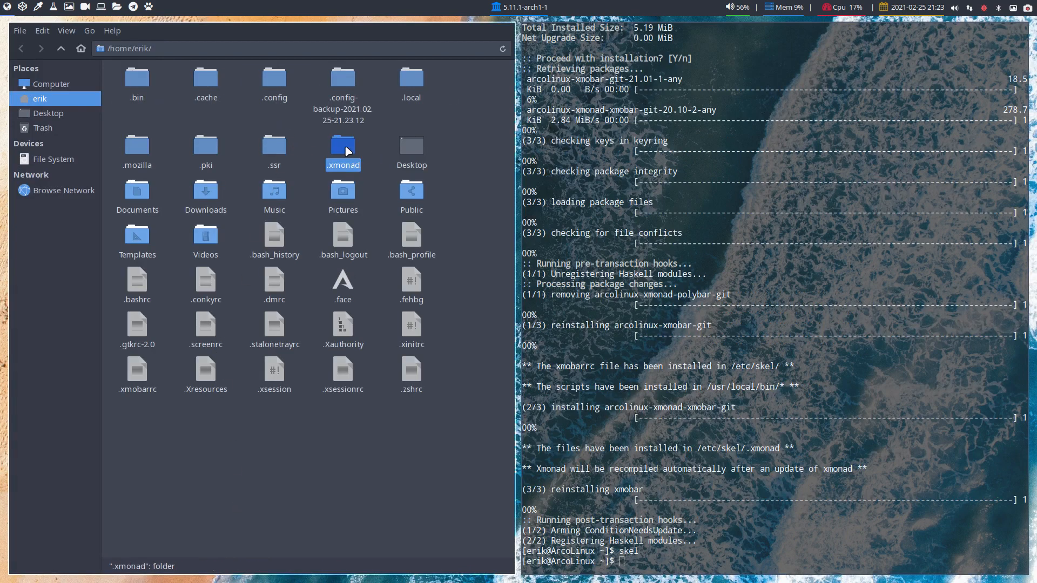
{"action": "double_click", "coordinate": [343, 146]}
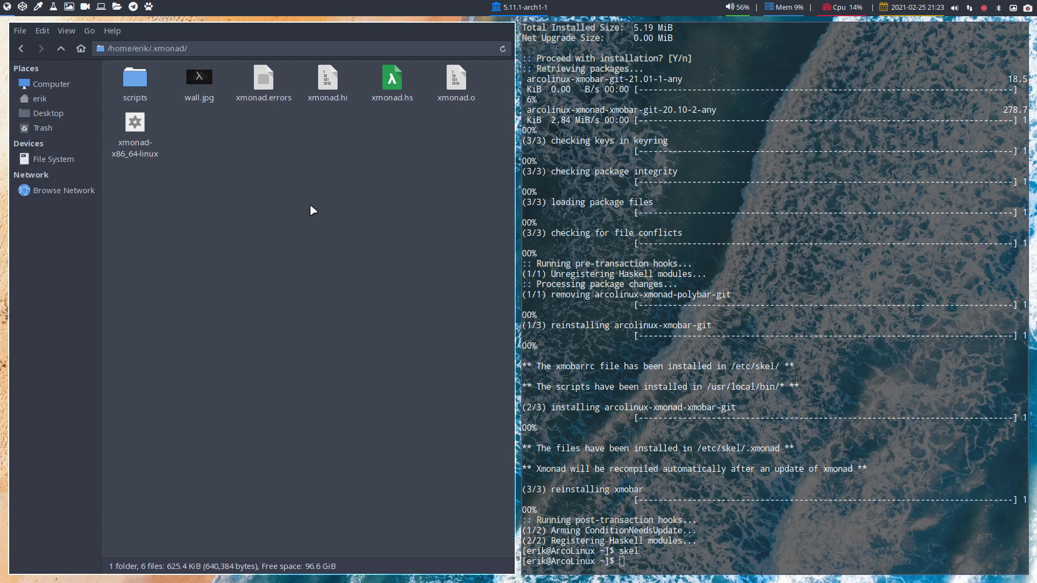
{"action": "left_click", "coordinate": [39, 98]}
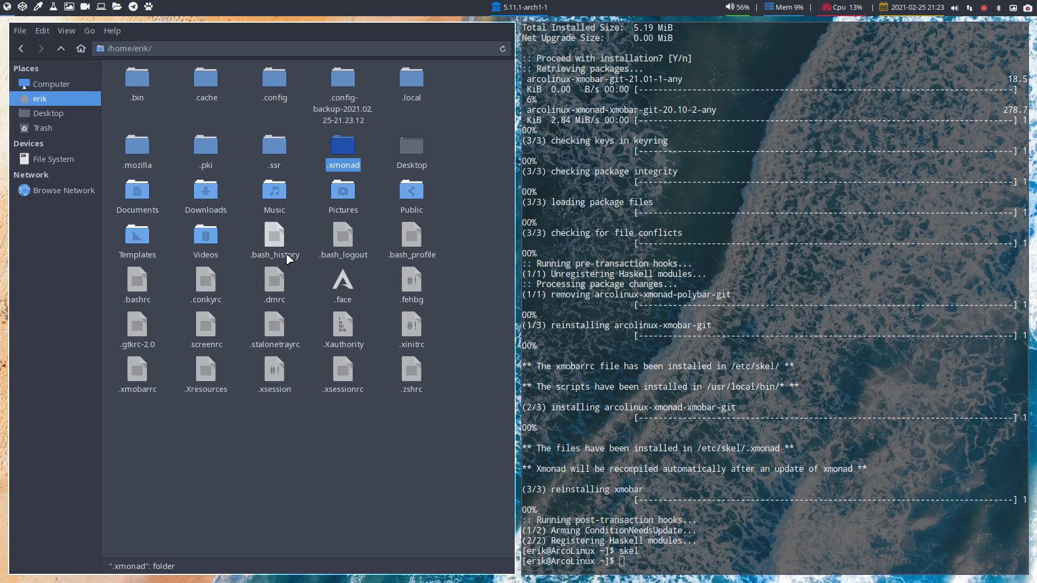
{"action": "mouse_move", "coordinate": [137, 368]}
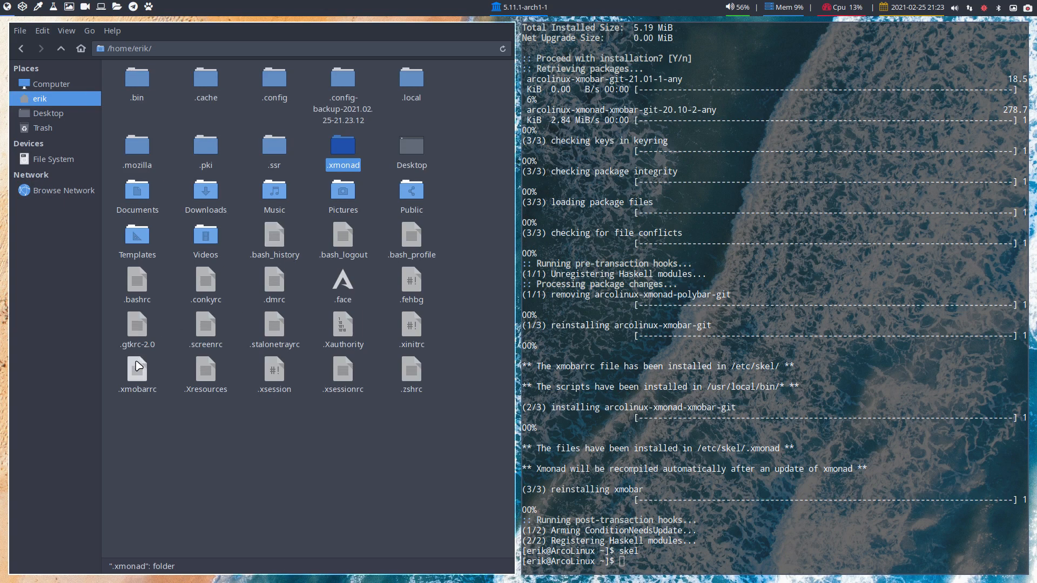
{"action": "left_click", "coordinate": [137, 370]}
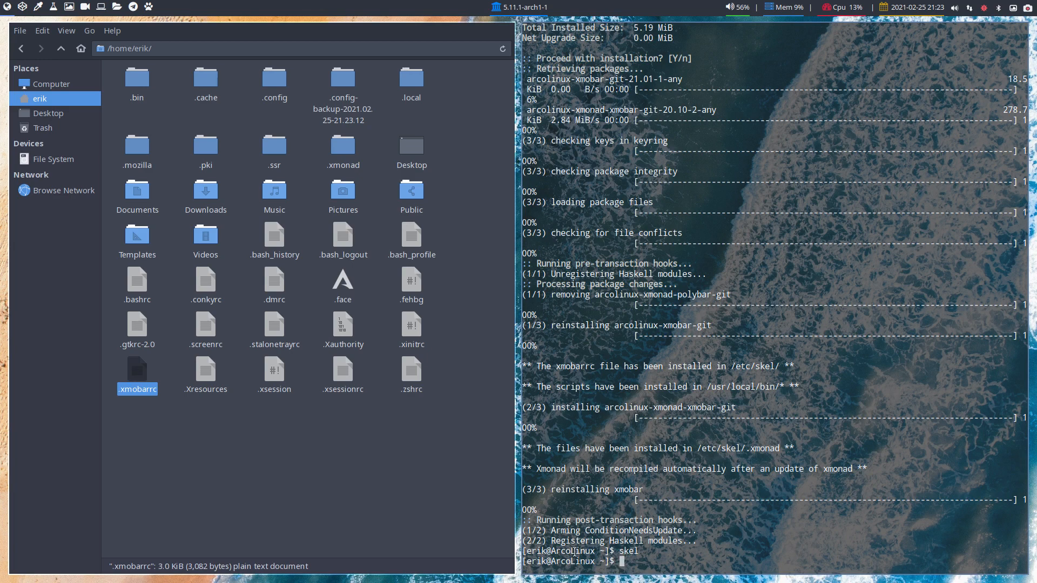
Step: Run killall polybar so xmonad reloads with xmobar as the top bar
{"action": "type", "text": "kill"}
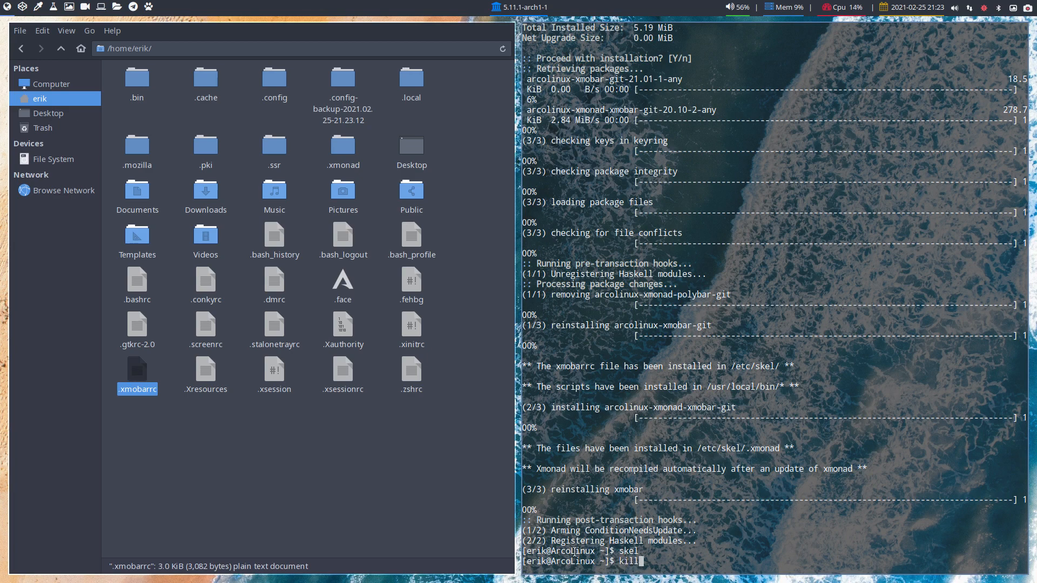
{"action": "type", "text": "all"}
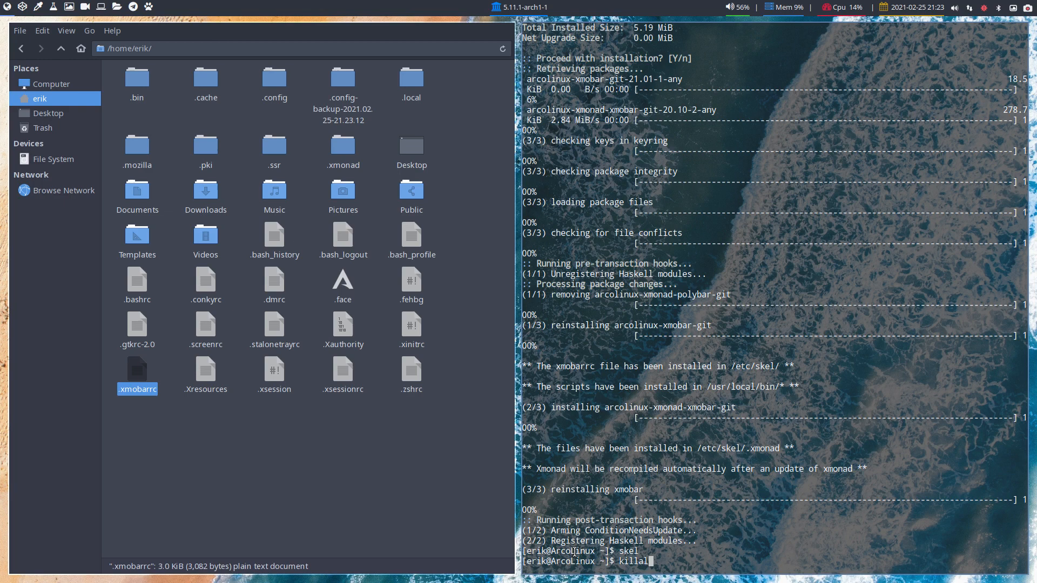
{"action": "type", "text": "pol"}
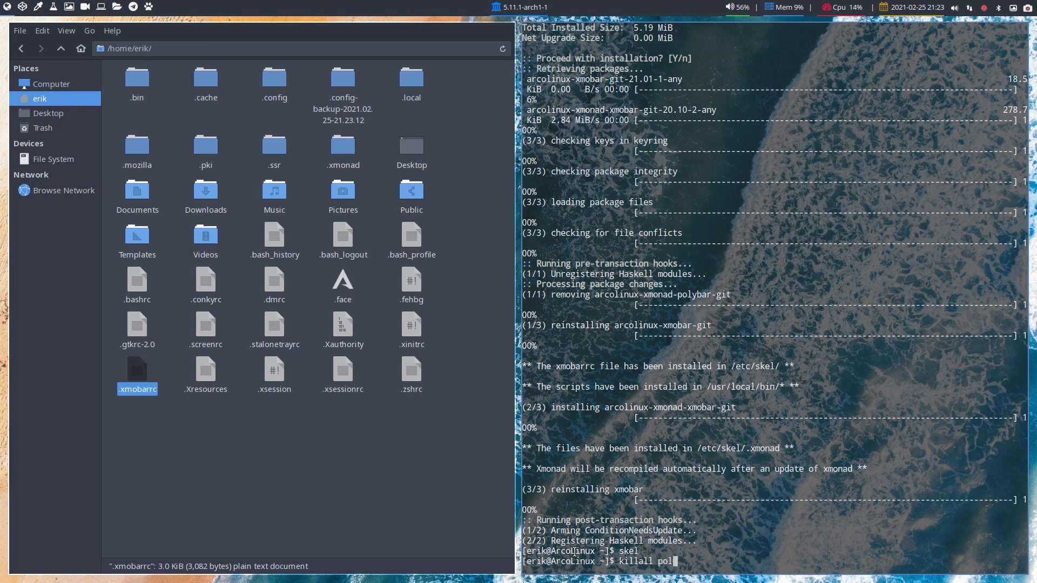
{"action": "key", "text": "Return"}
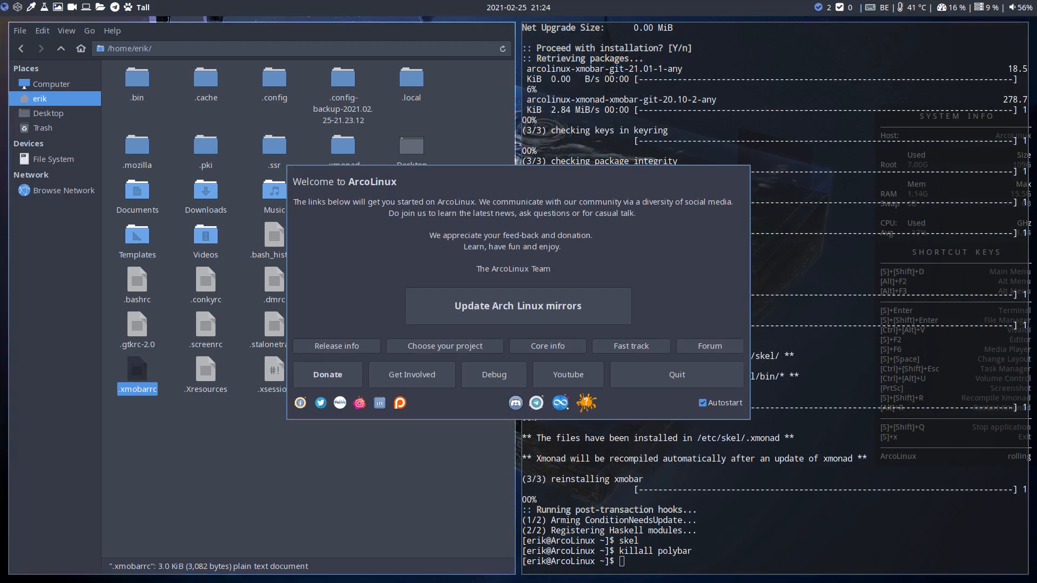
Step: Quit the ArcoLinux Welcome window
{"action": "left_click", "coordinate": [675, 375]}
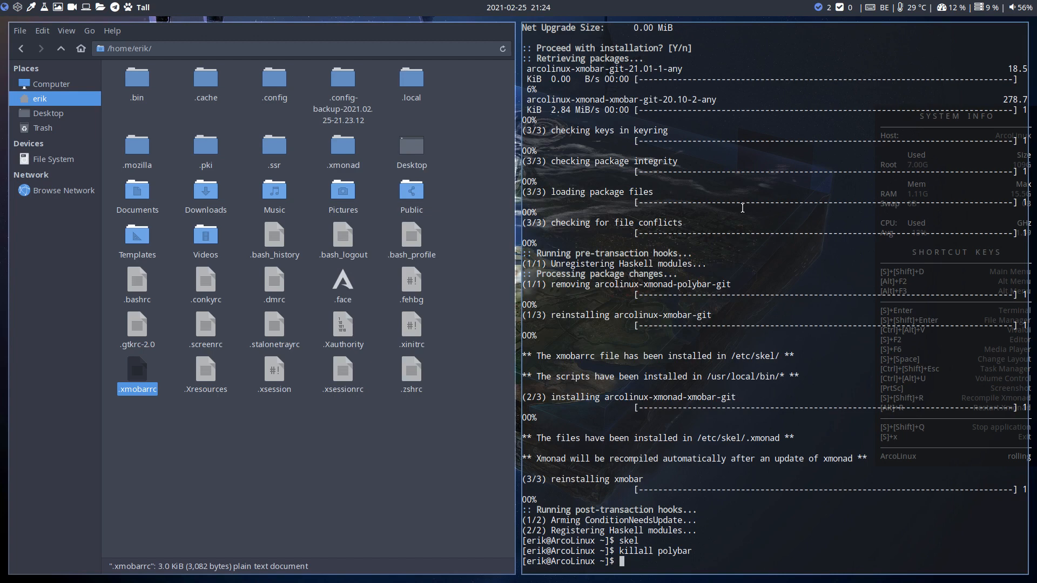
{"action": "mouse_move", "coordinate": [791, 369]}
{"action": "type", "text": "update"}
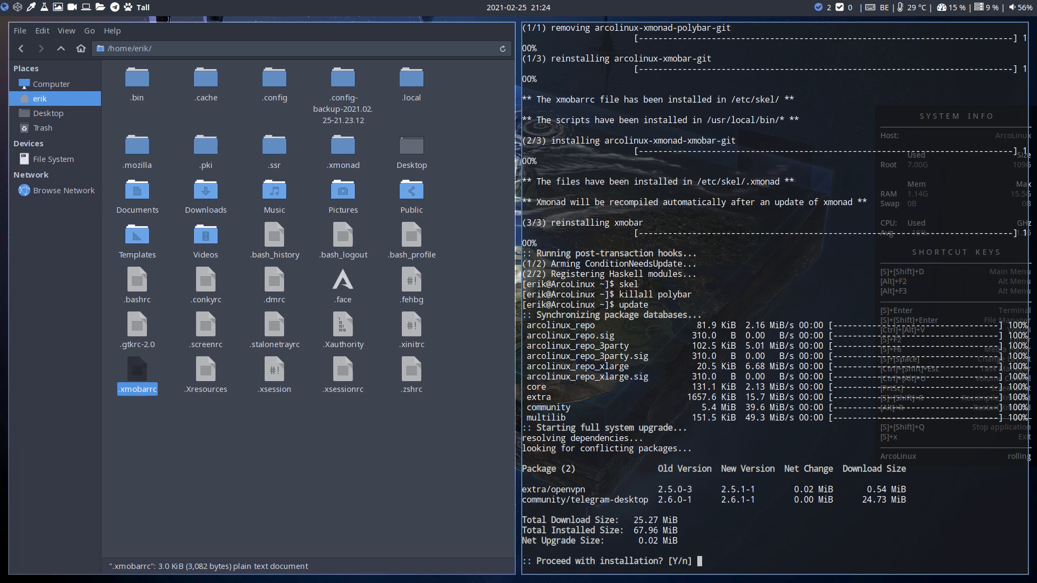
{"action": "mouse_move", "coordinate": [592, 492]}
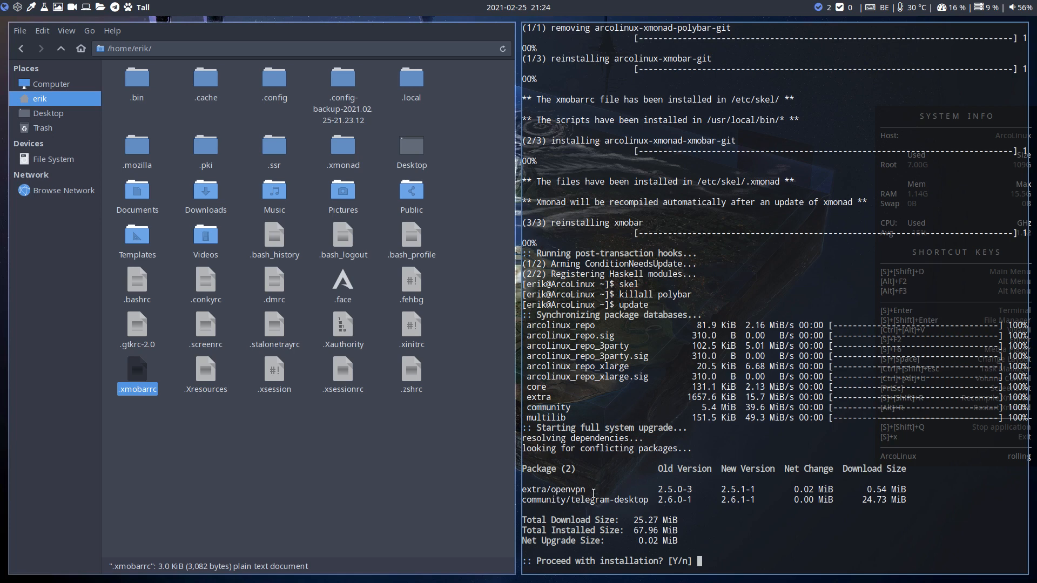